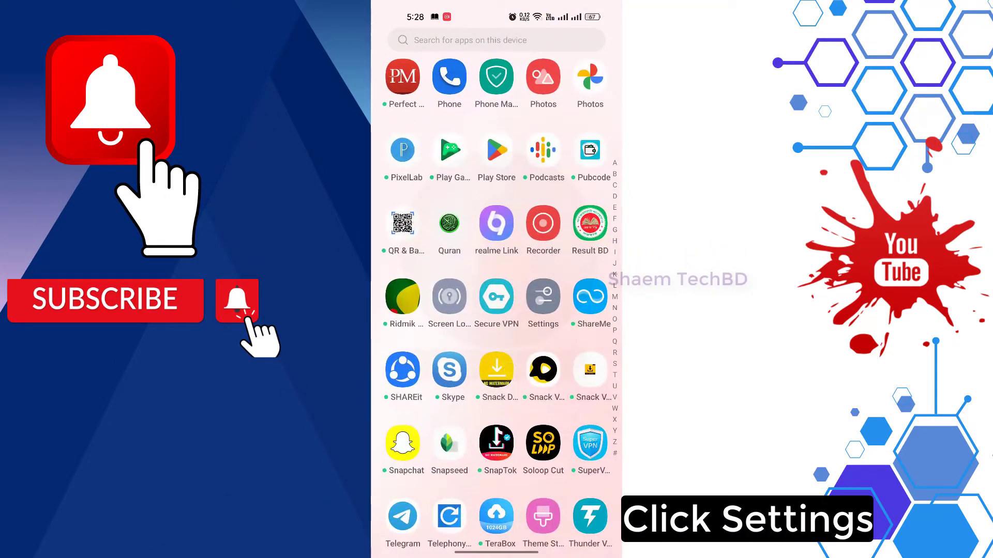
# Switch 'Set time automatically' off and back on under System settings > Date & time
pyautogui.click(543, 296)
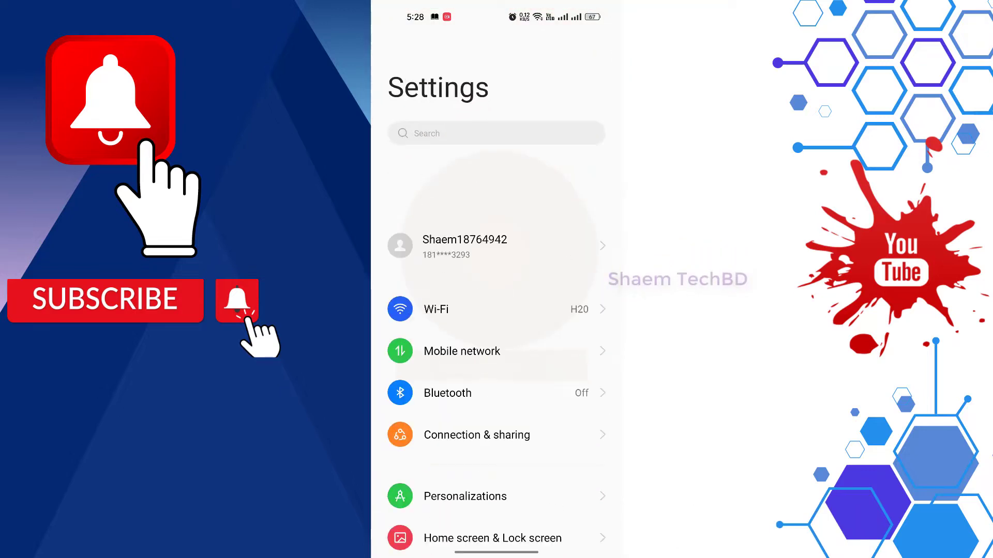
pyautogui.scroll(-3)
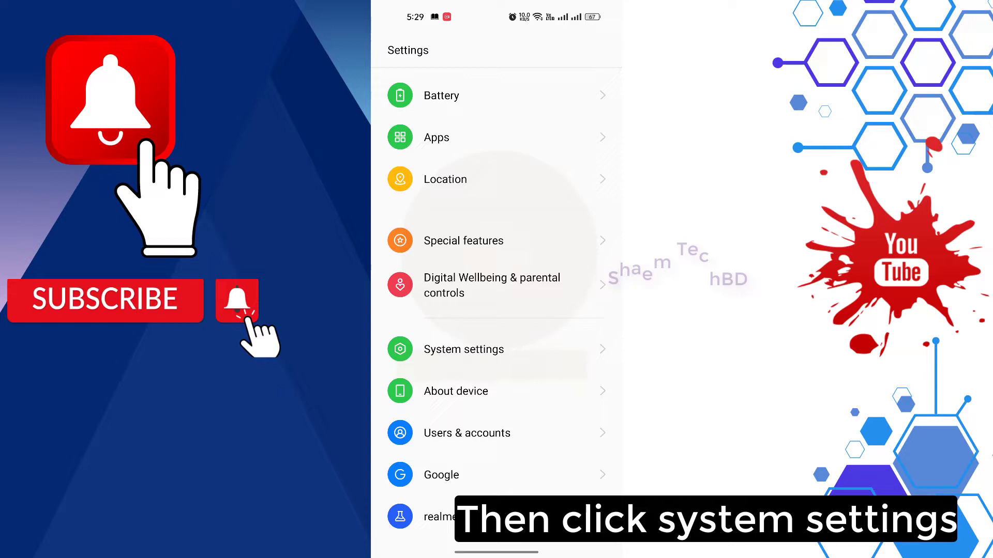
pyautogui.click(464, 349)
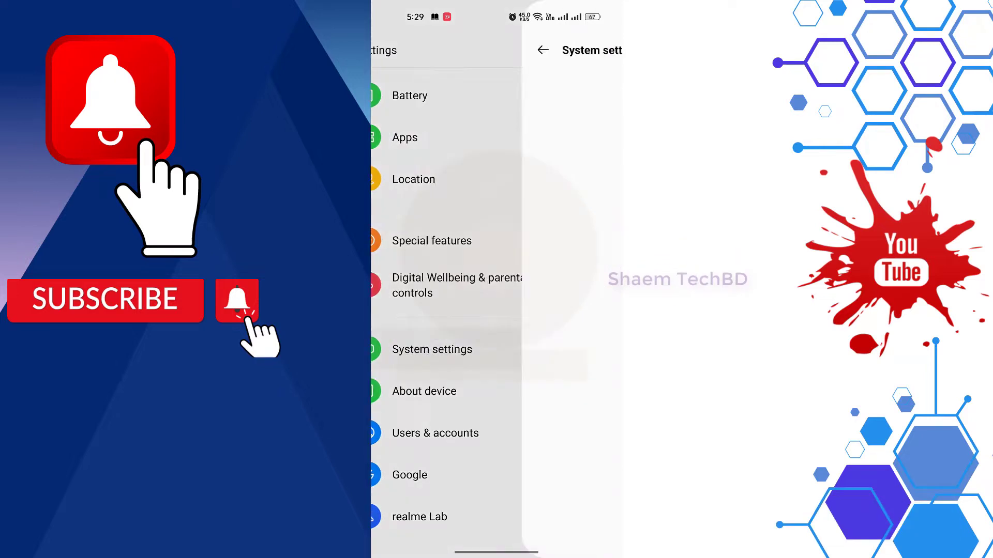
pyautogui.click(432, 350)
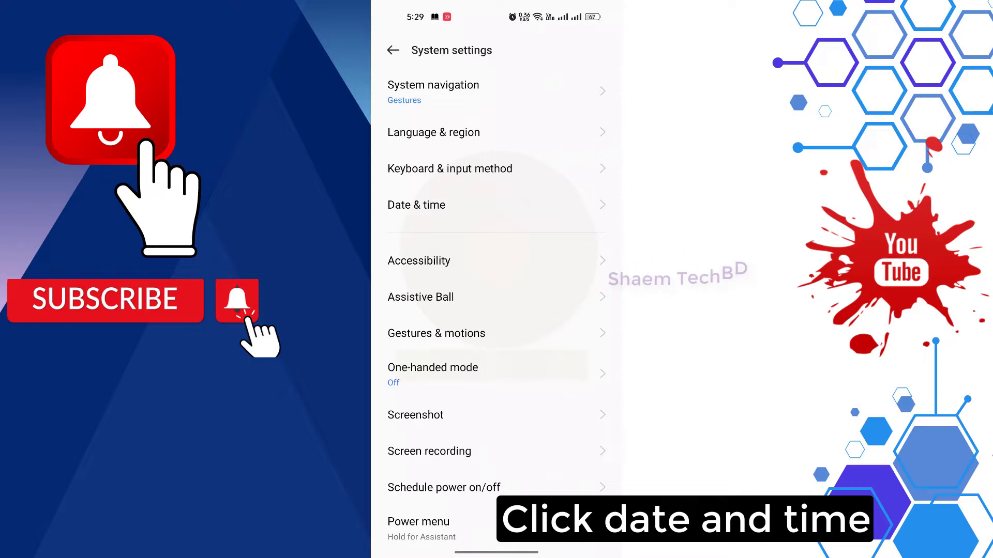
pyautogui.click(416, 205)
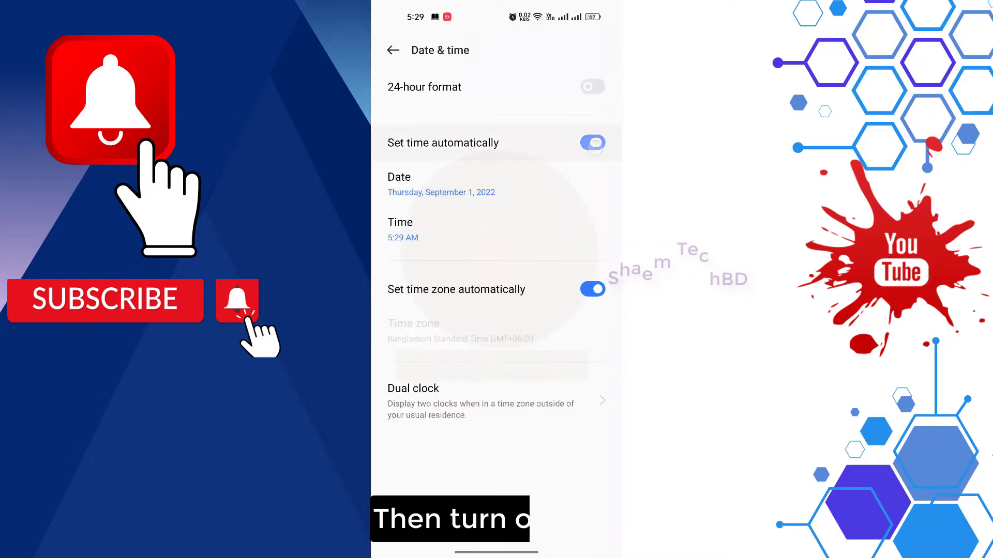
pyautogui.click(592, 143)
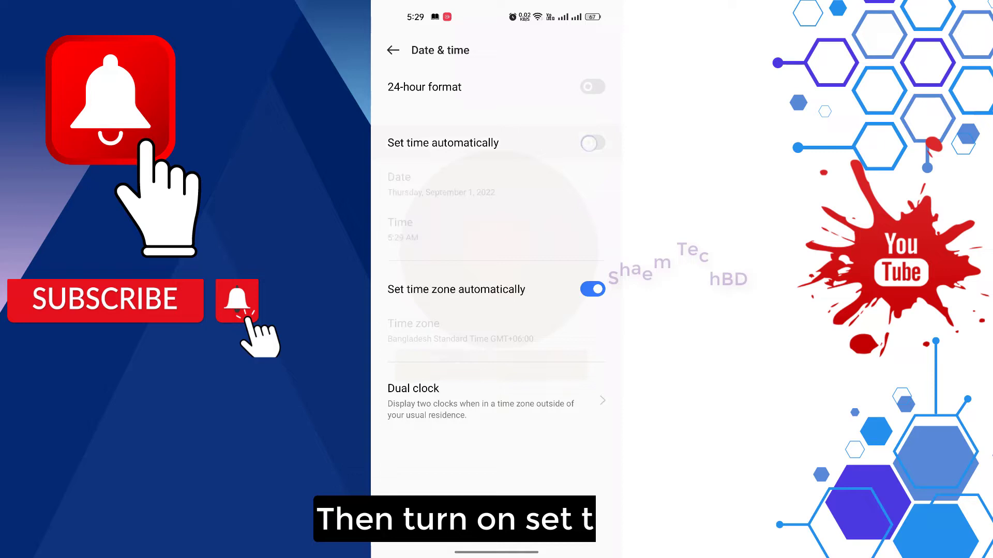
pyautogui.click(592, 143)
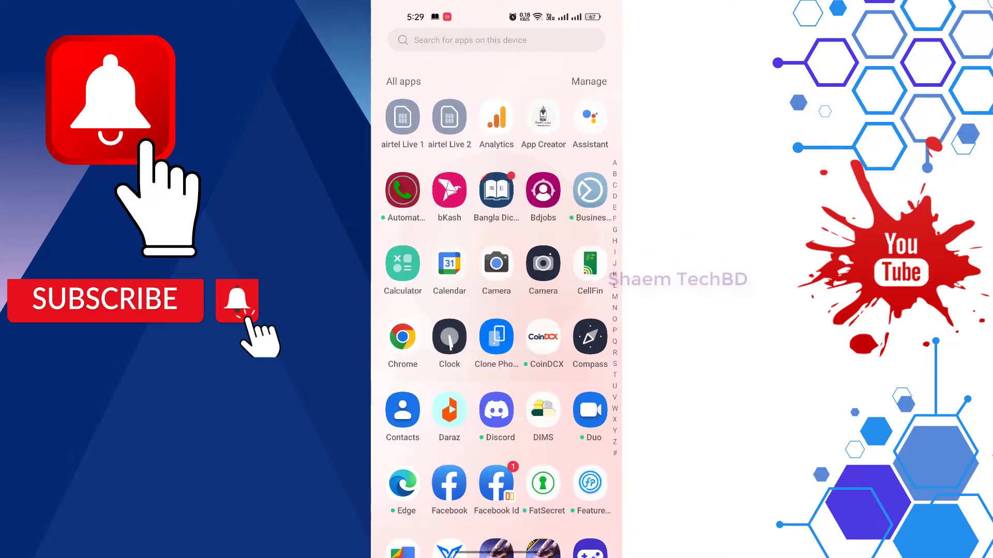
# Search Settings for 'date' and open the Date & time result
pyautogui.scroll(-3)
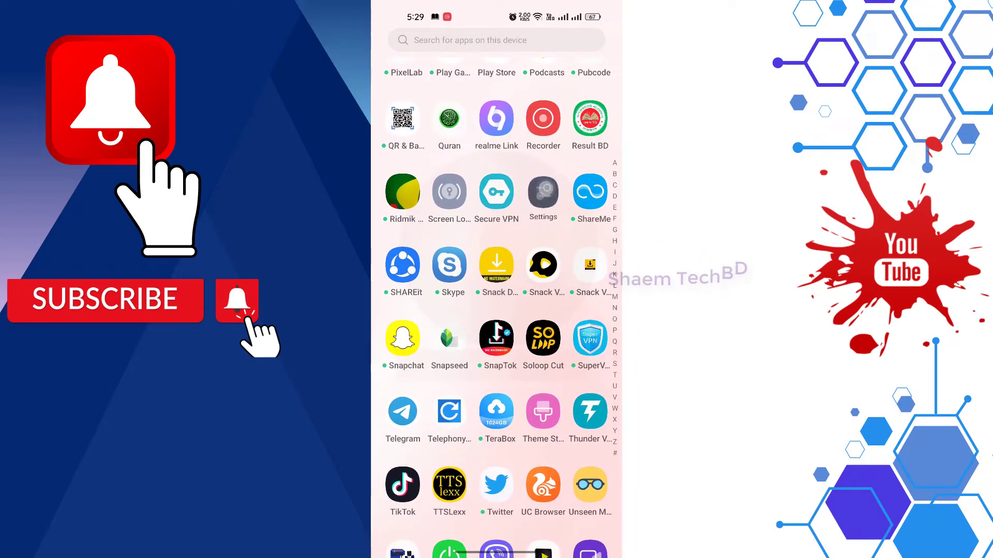
pyautogui.click(543, 191)
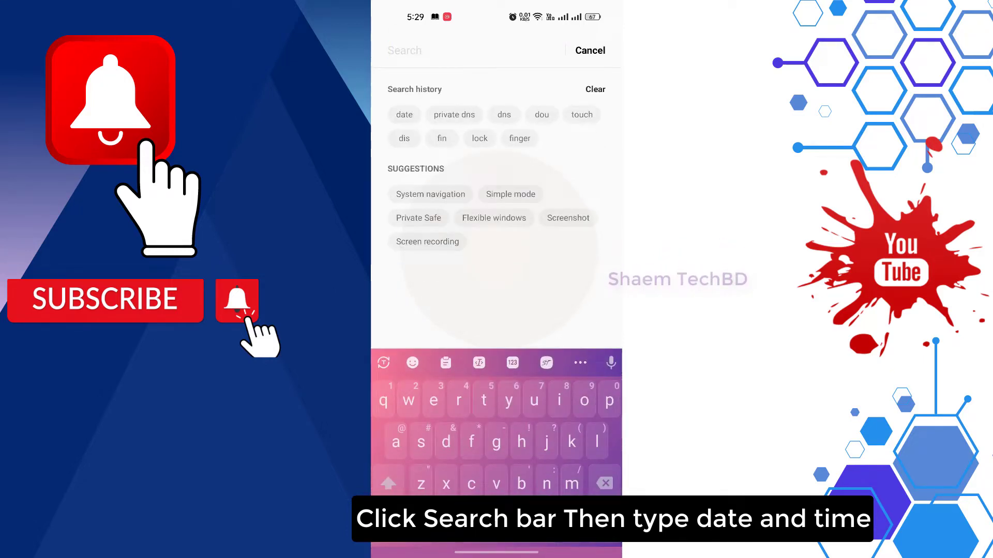
pyautogui.write('date')
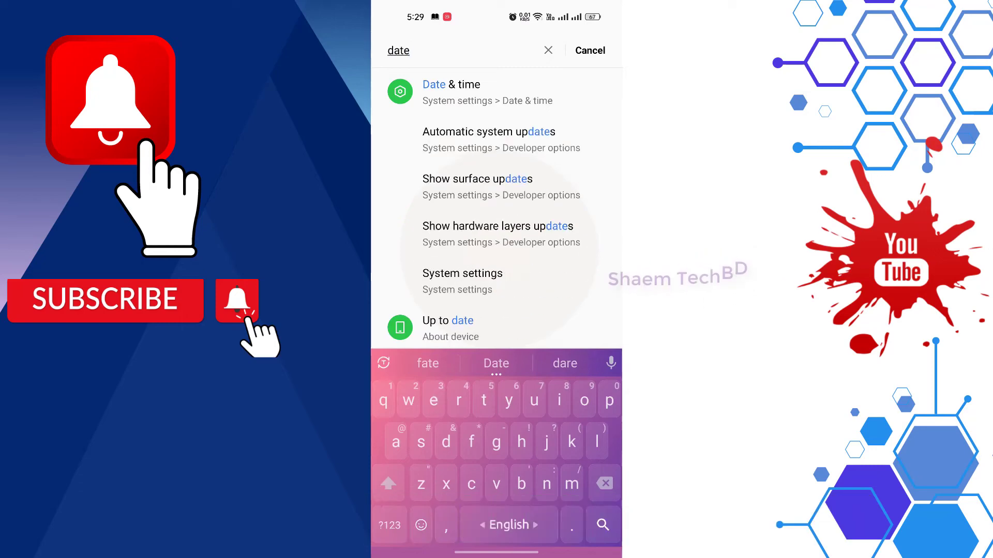
pyautogui.click(451, 85)
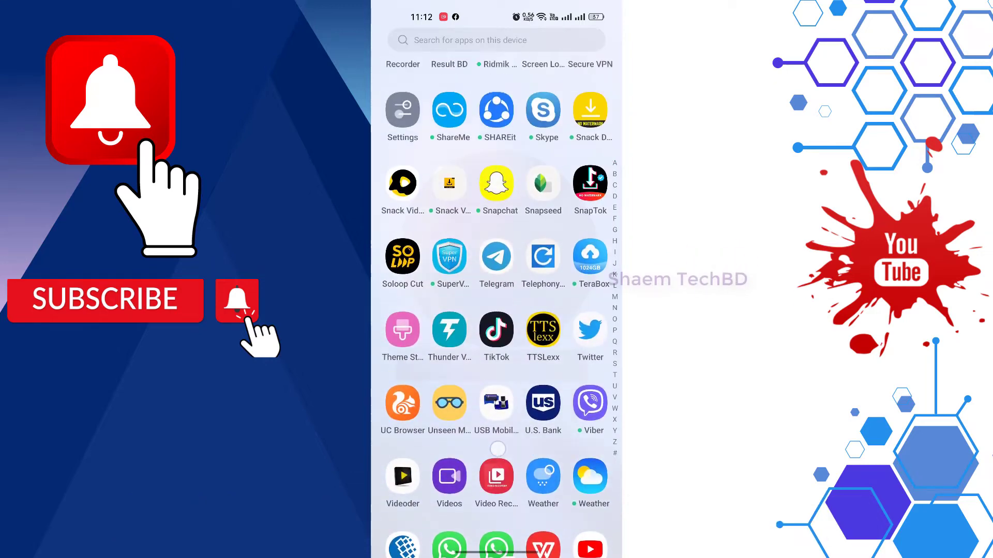
# Clear Amazon Shopping's data and cache from its storage page, confirming the deletion
pyautogui.scroll(-3)
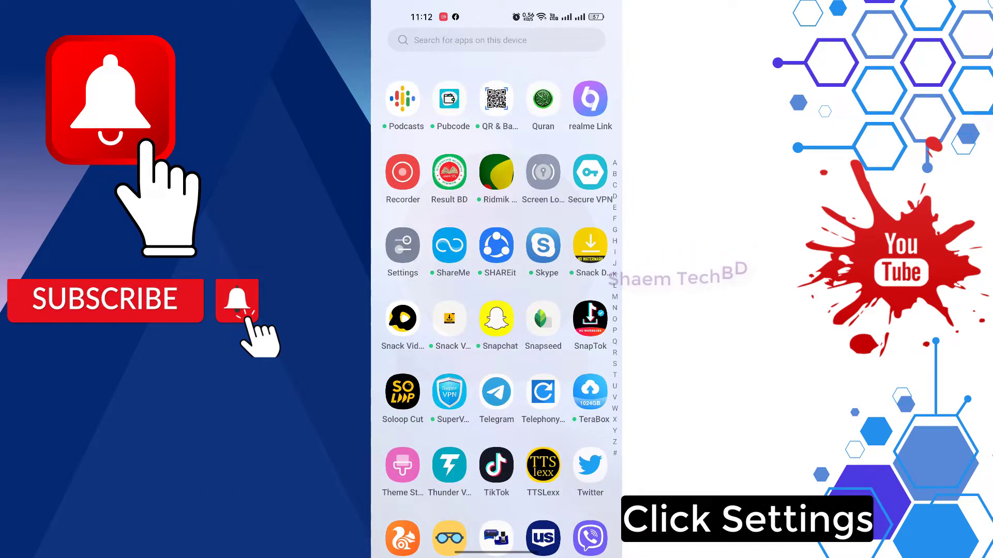
pyautogui.click(402, 245)
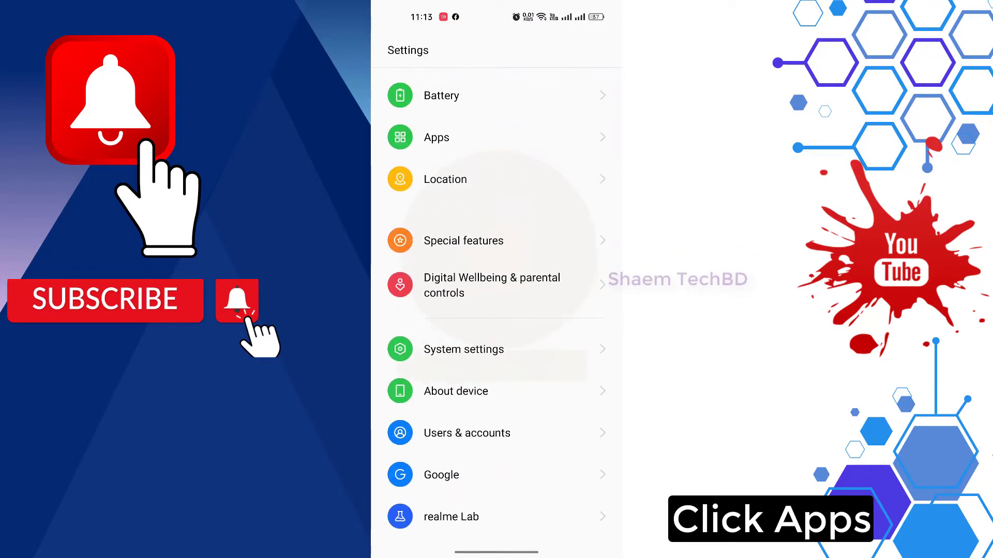
pyautogui.click(437, 137)
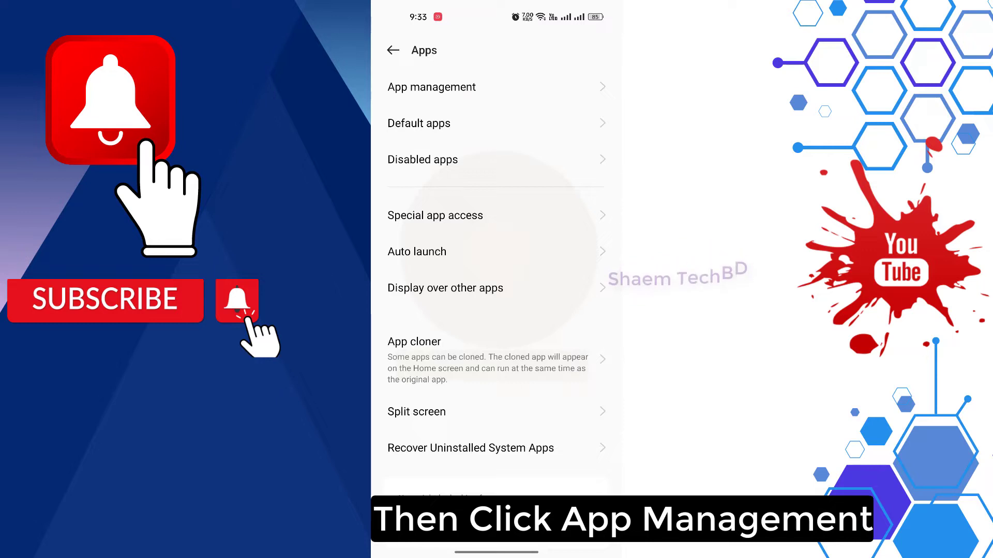
pyautogui.click(431, 86)
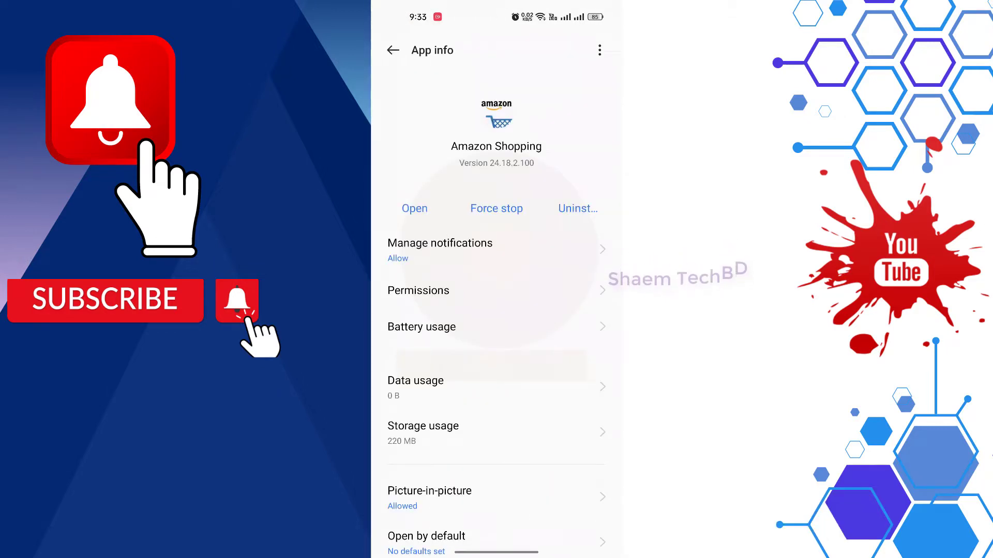
pyautogui.click(423, 426)
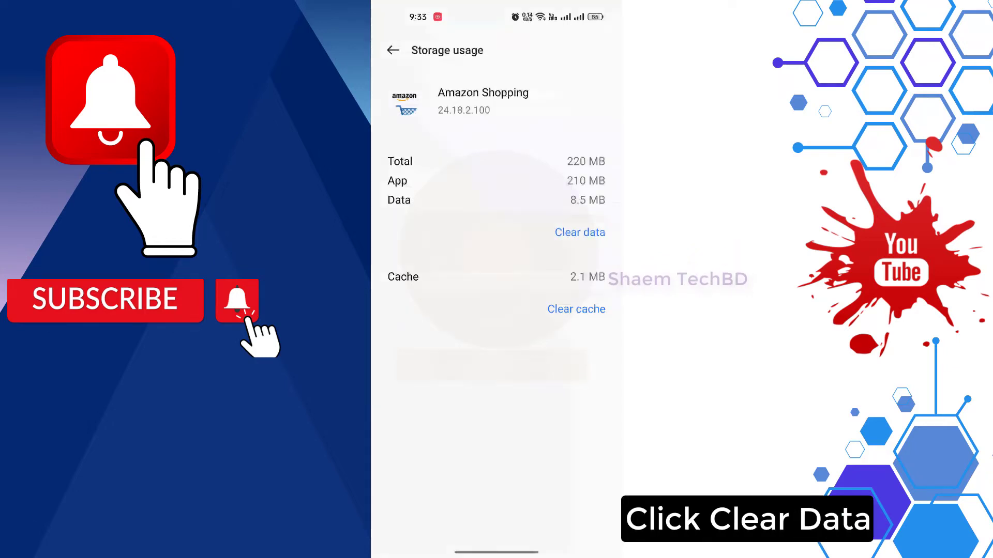
pyautogui.click(579, 232)
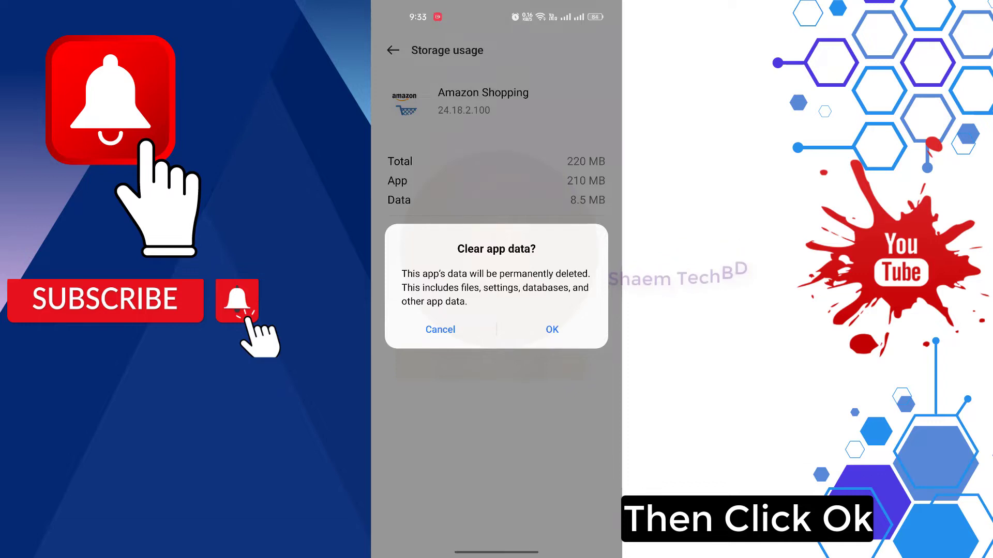
pyautogui.click(552, 329)
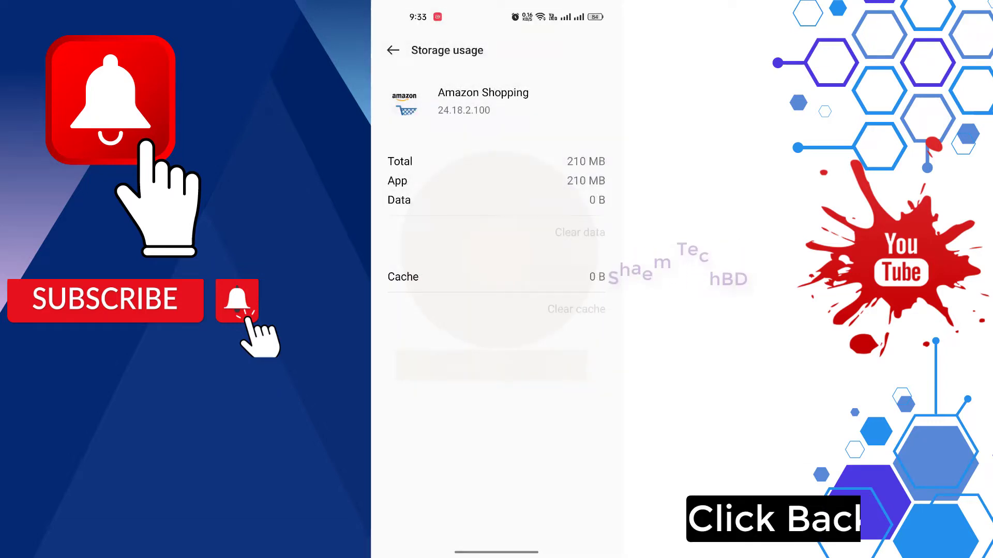
pyautogui.click(392, 50)
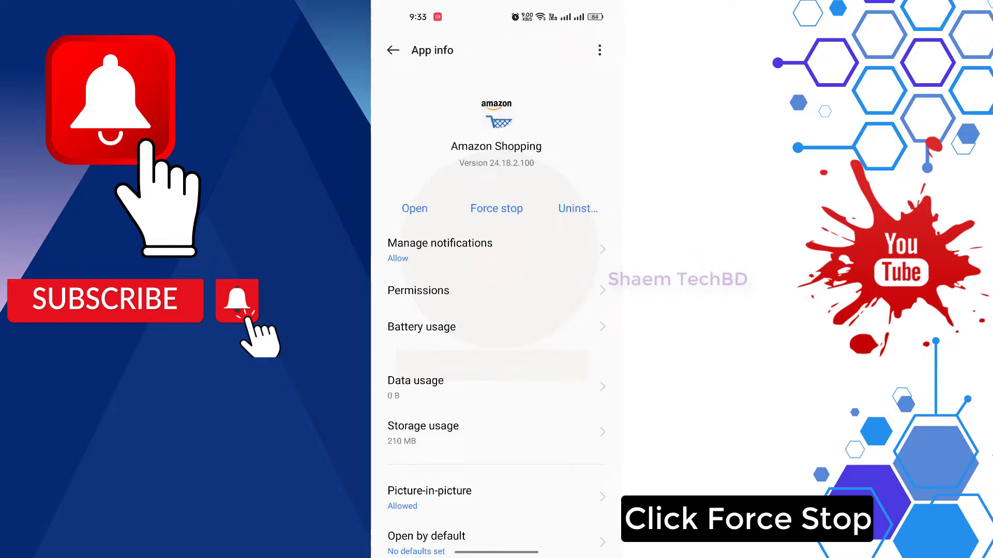
# Force-stop Amazon Shopping from its App info page
pyautogui.click(496, 209)
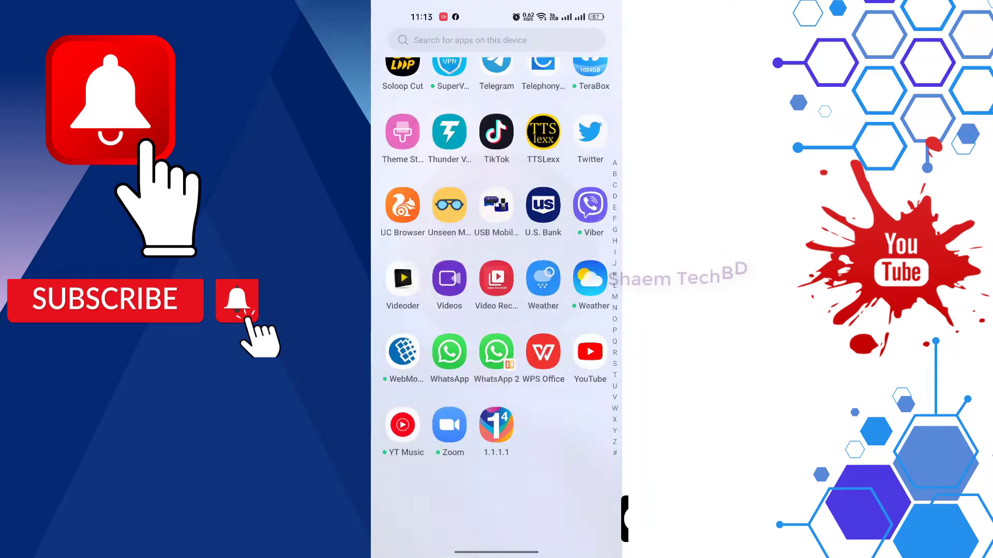
# Open the storage Clean up page via About device, showing 124 of 128 GB used
pyautogui.scroll(-3)
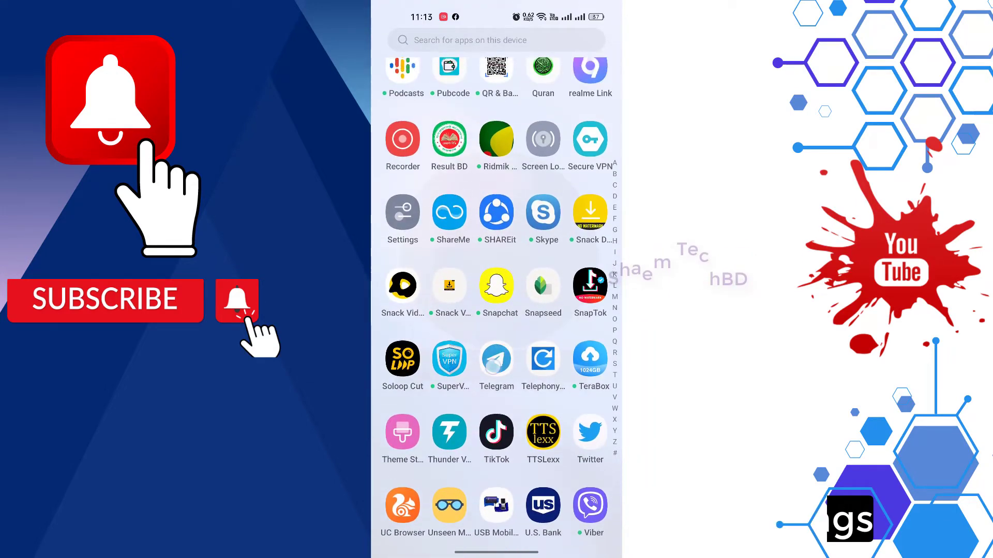
pyautogui.click(402, 212)
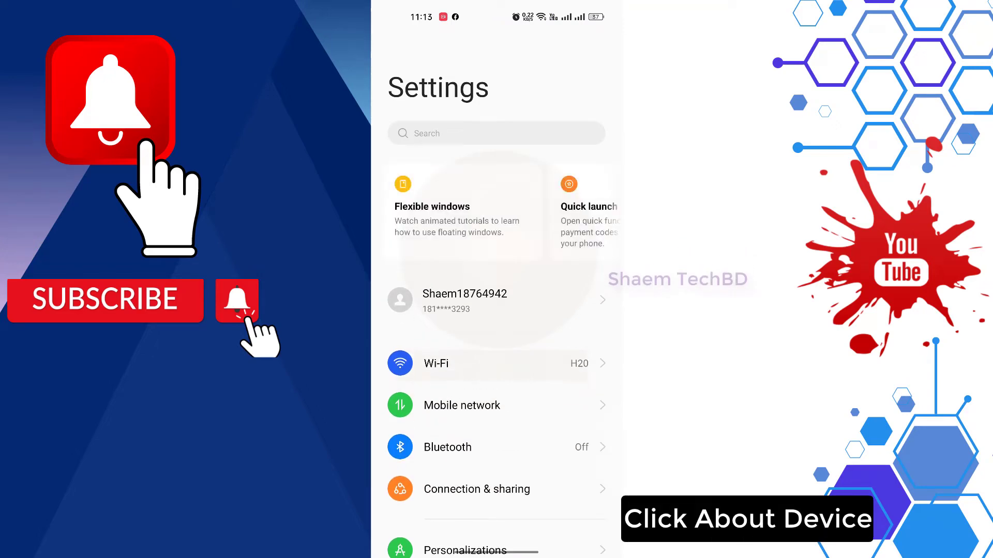
pyautogui.scroll(-3)
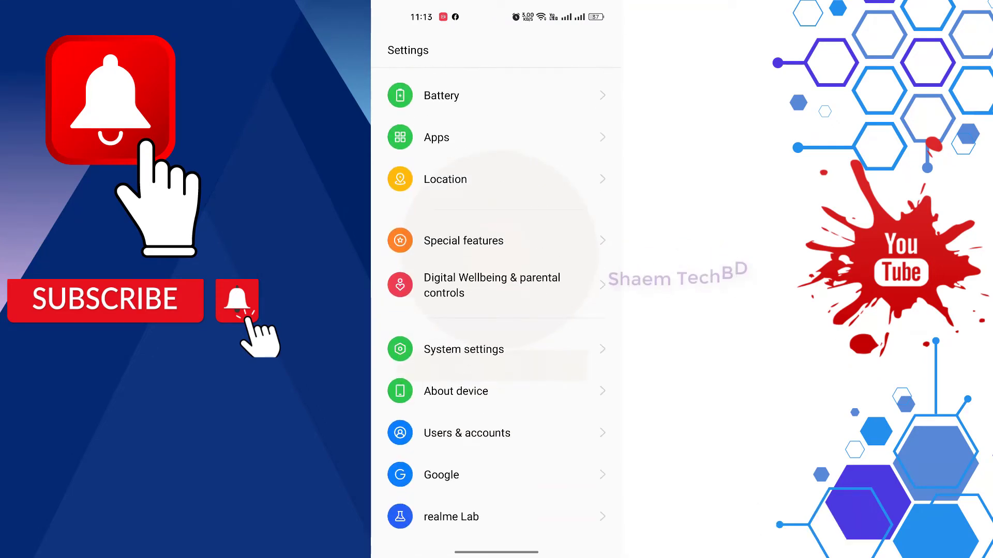
pyautogui.click(456, 391)
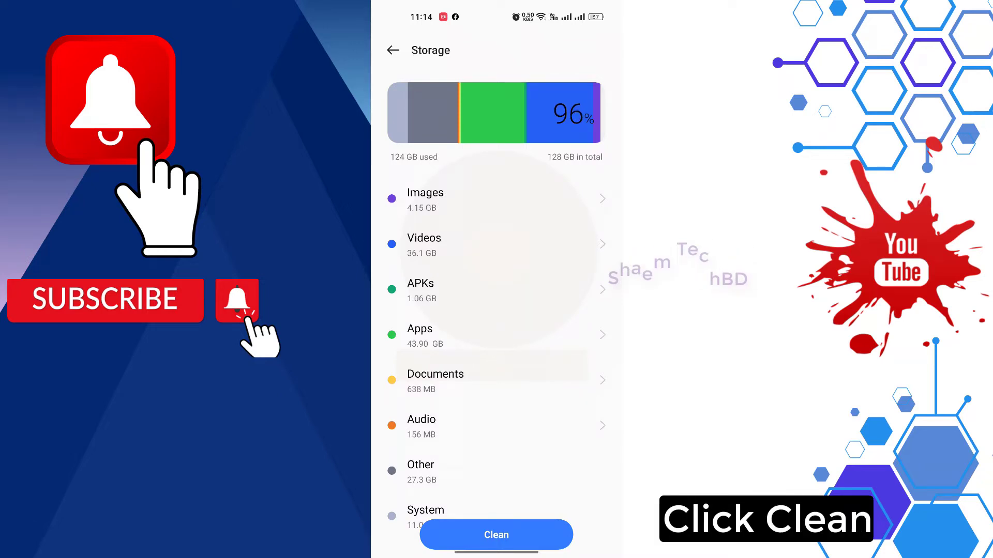
pyautogui.click(496, 534)
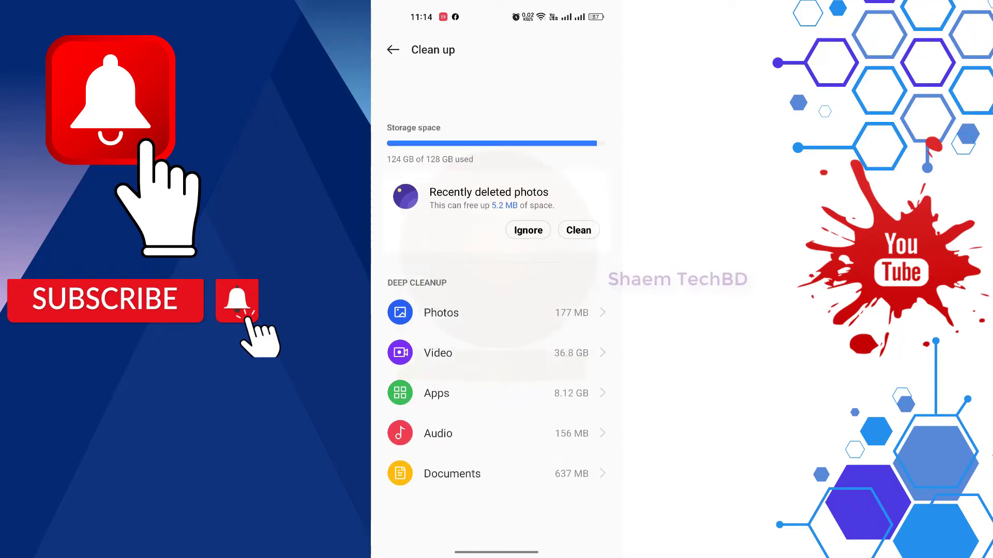
pyautogui.scroll(-3)
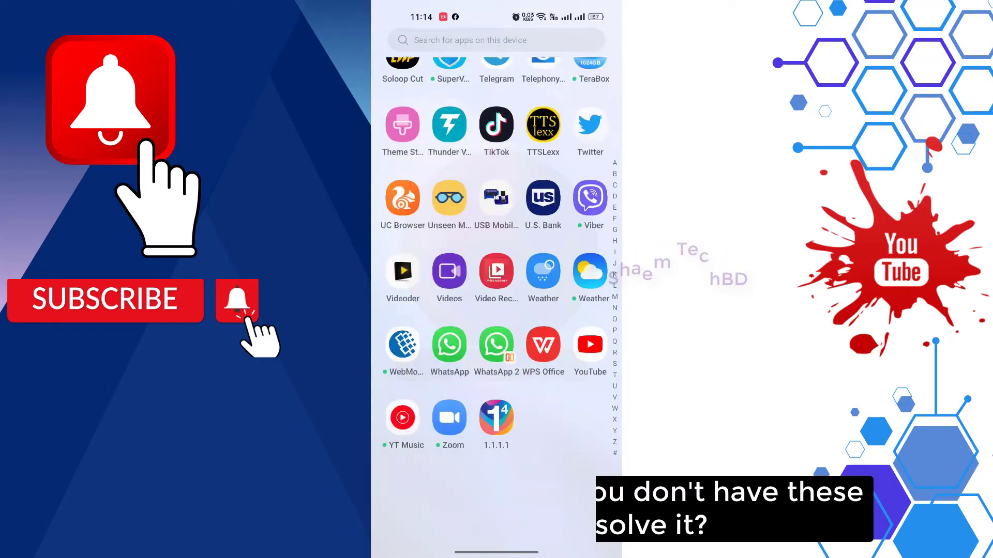
# Open the Settings search and enter the query 'stor'
pyautogui.scroll(-3)
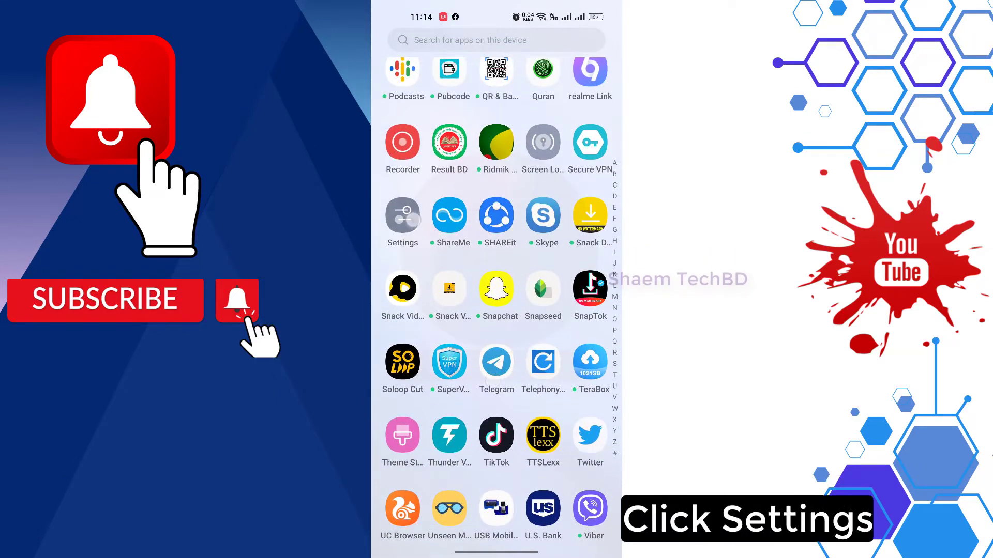
pyautogui.click(402, 215)
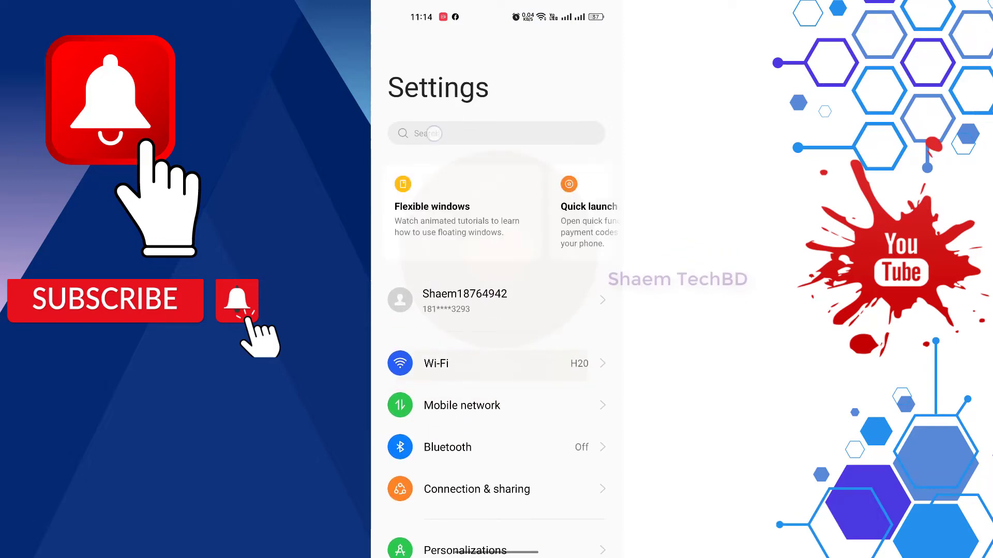
pyautogui.click(496, 133)
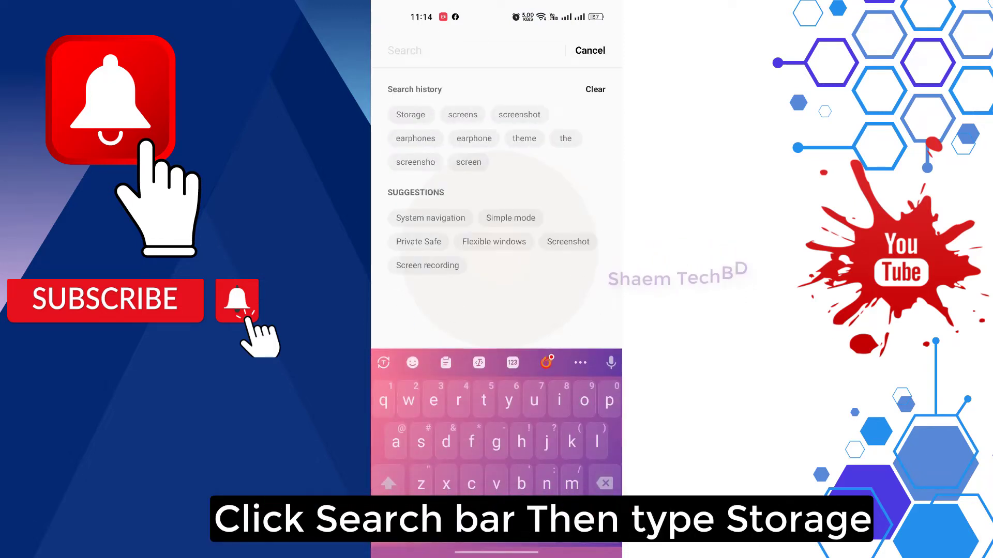
pyautogui.write('stor')
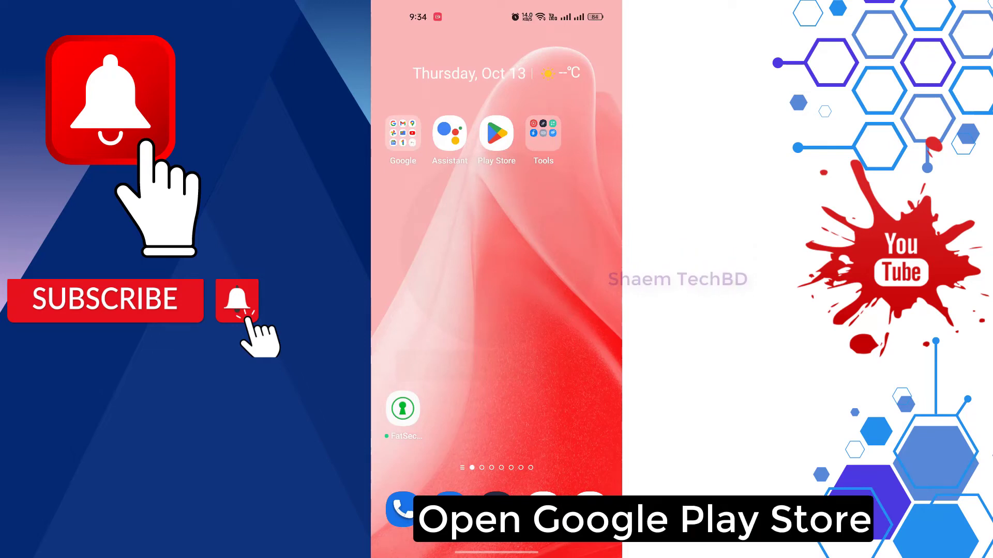
# Open Amazon Shopping's app page in Google Play Store
pyautogui.click(496, 133)
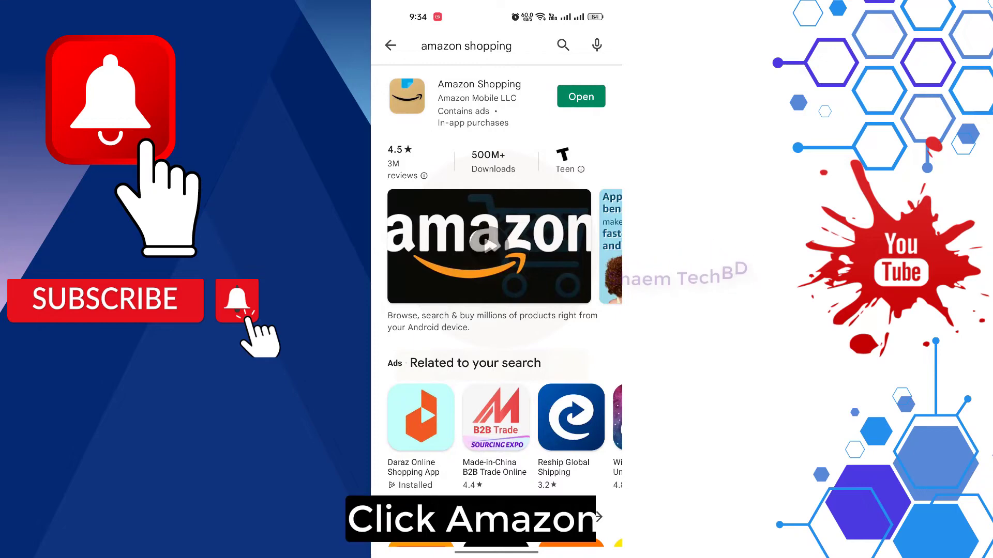
pyautogui.click(479, 84)
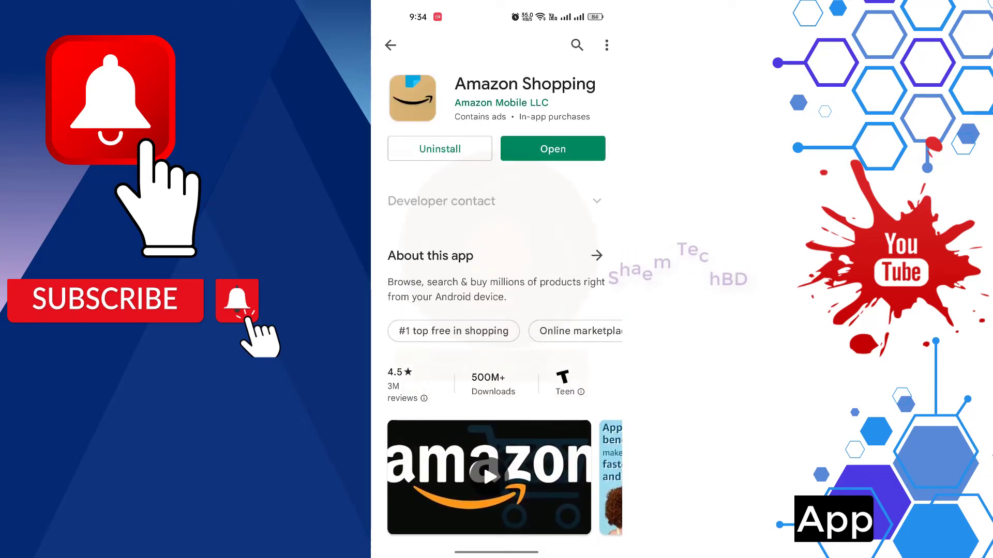